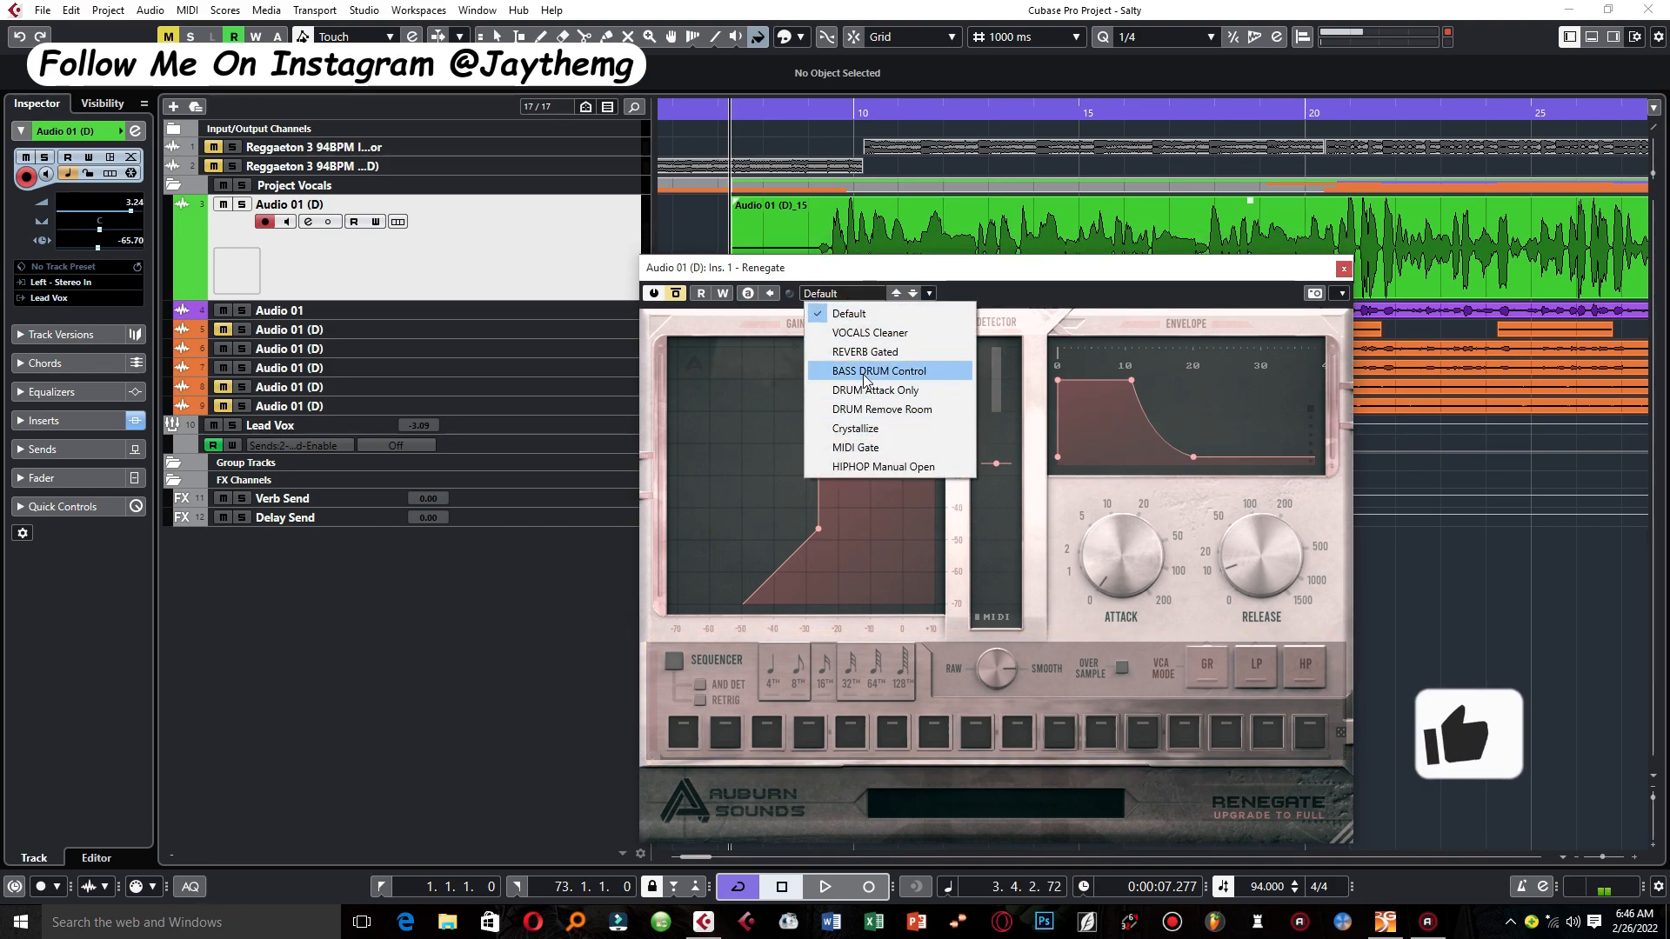
mouse_move(877, 447)
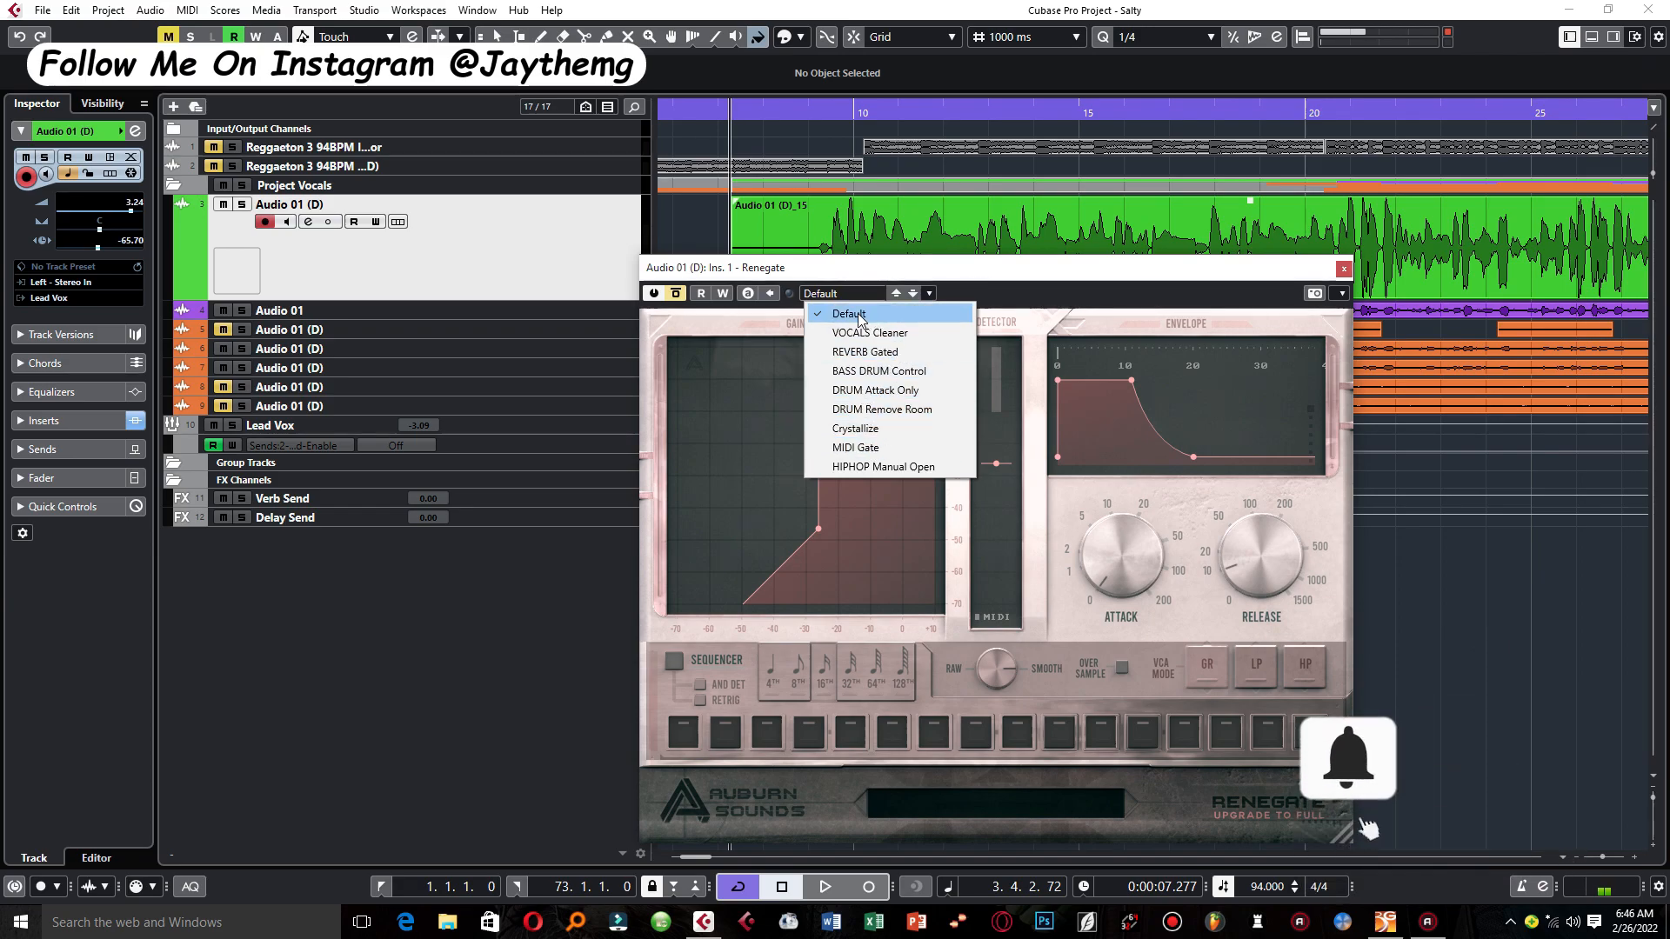
Load the Default preset into the Renegate gate on the lead vocal insert
left_click(849, 313)
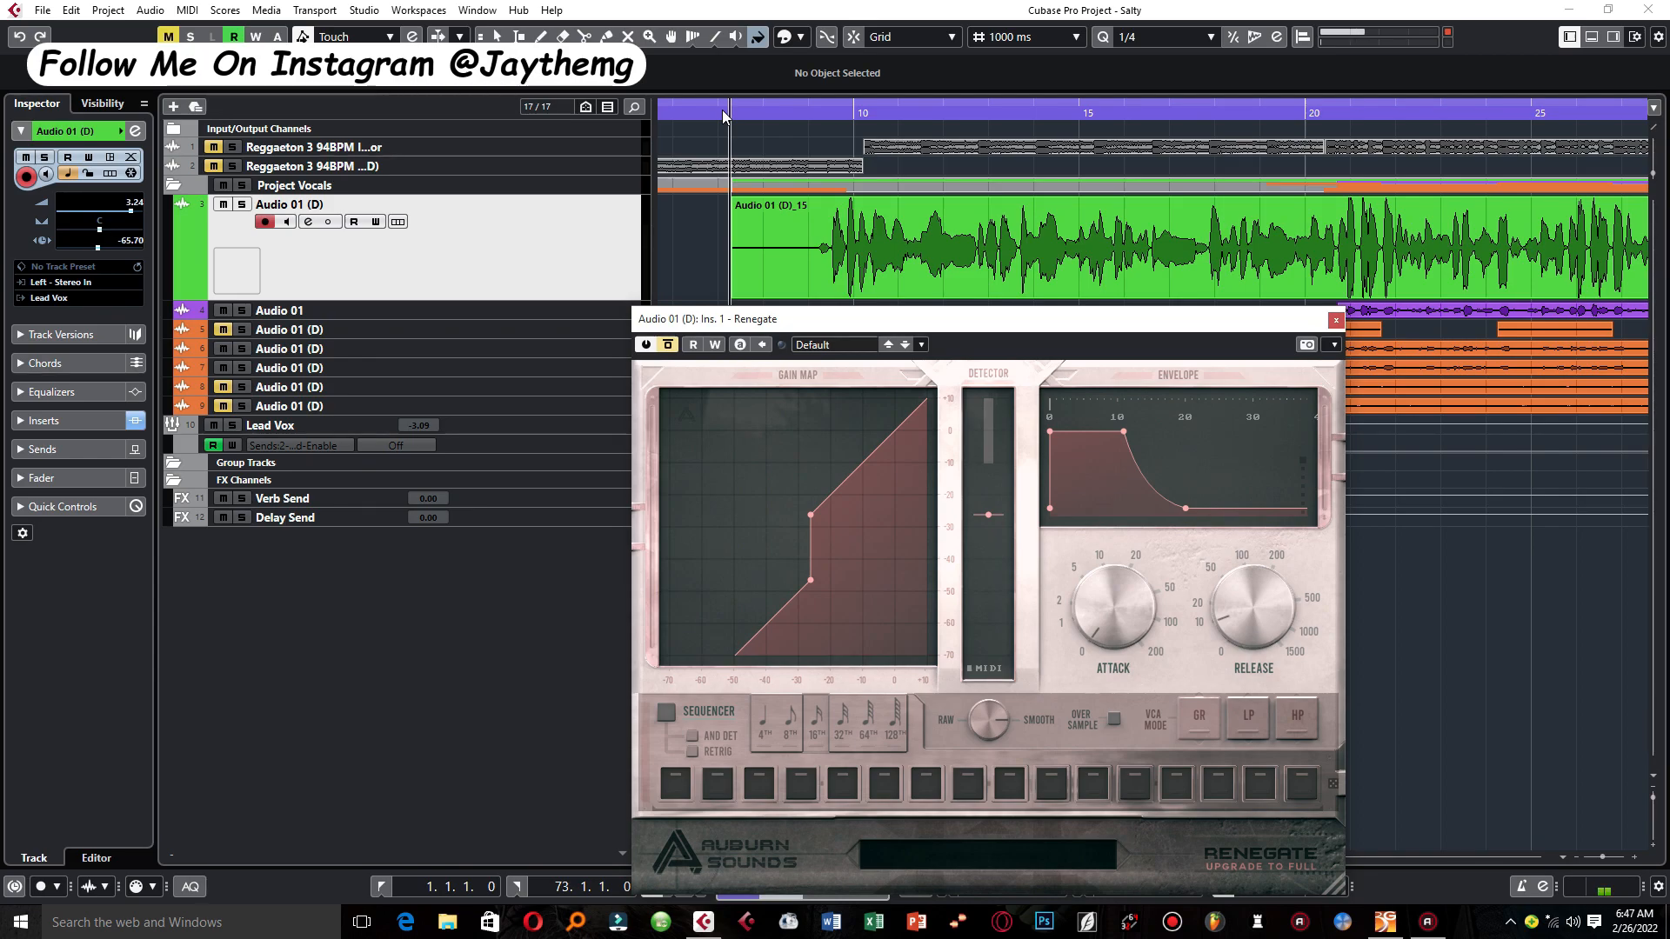
mouse_move(762, 189)
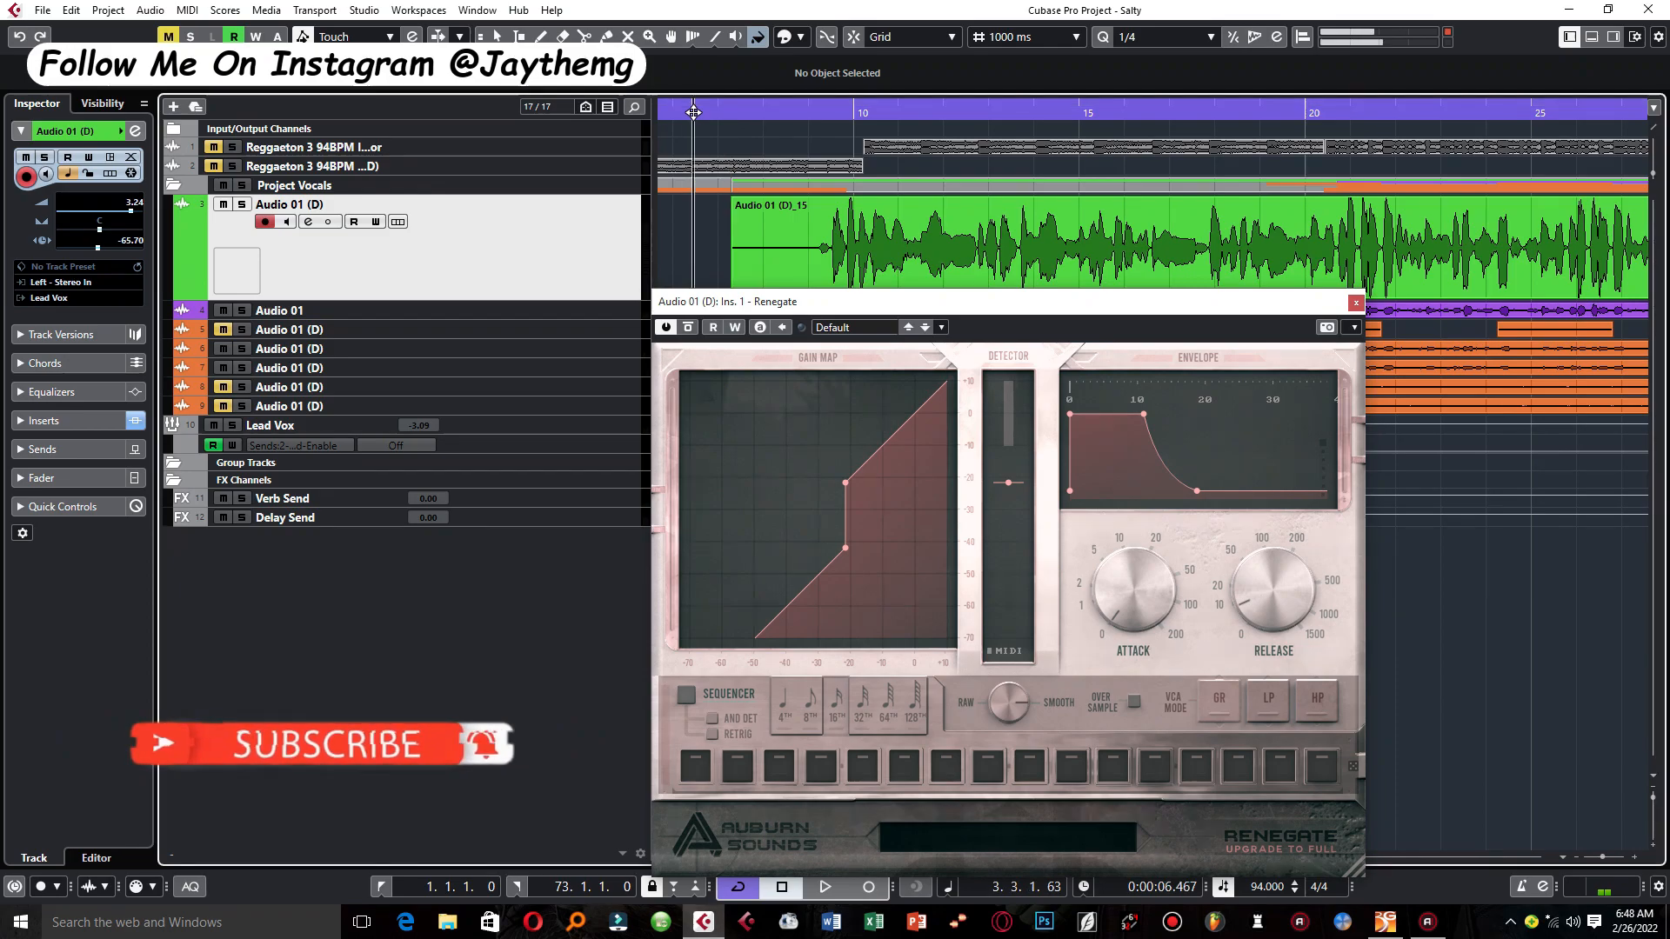
Play the vocal and lower the gate threshold to -20 dB, then to -24.32 dB
left_click(825, 886)
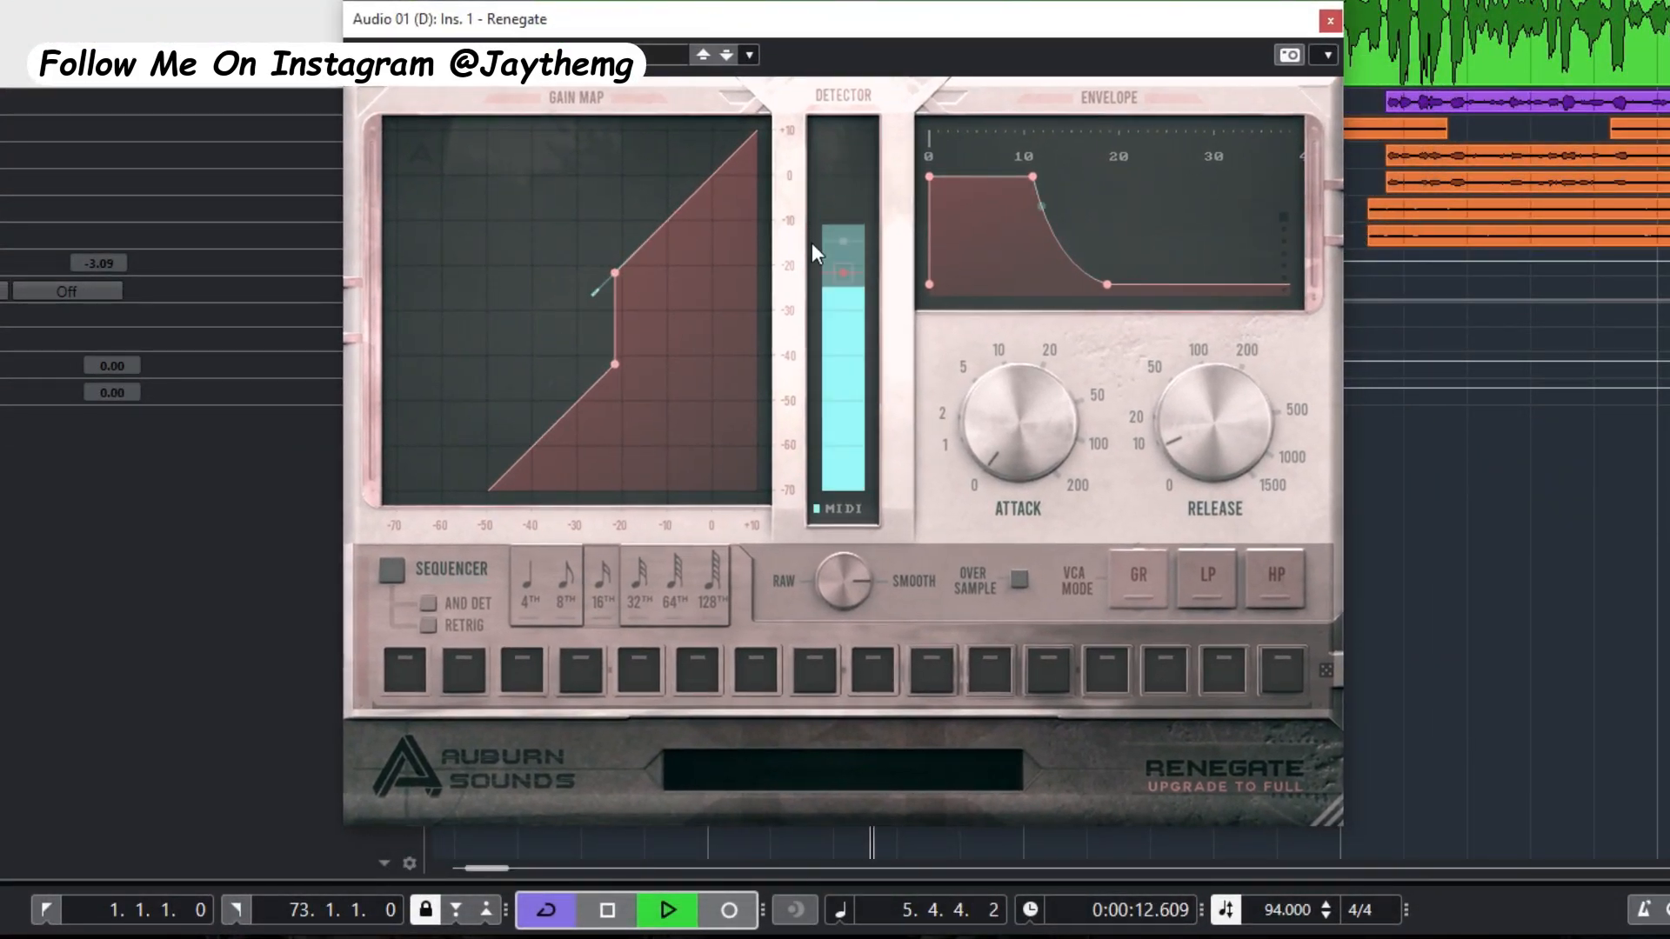
left_click_drag(619, 274, 619, 358)
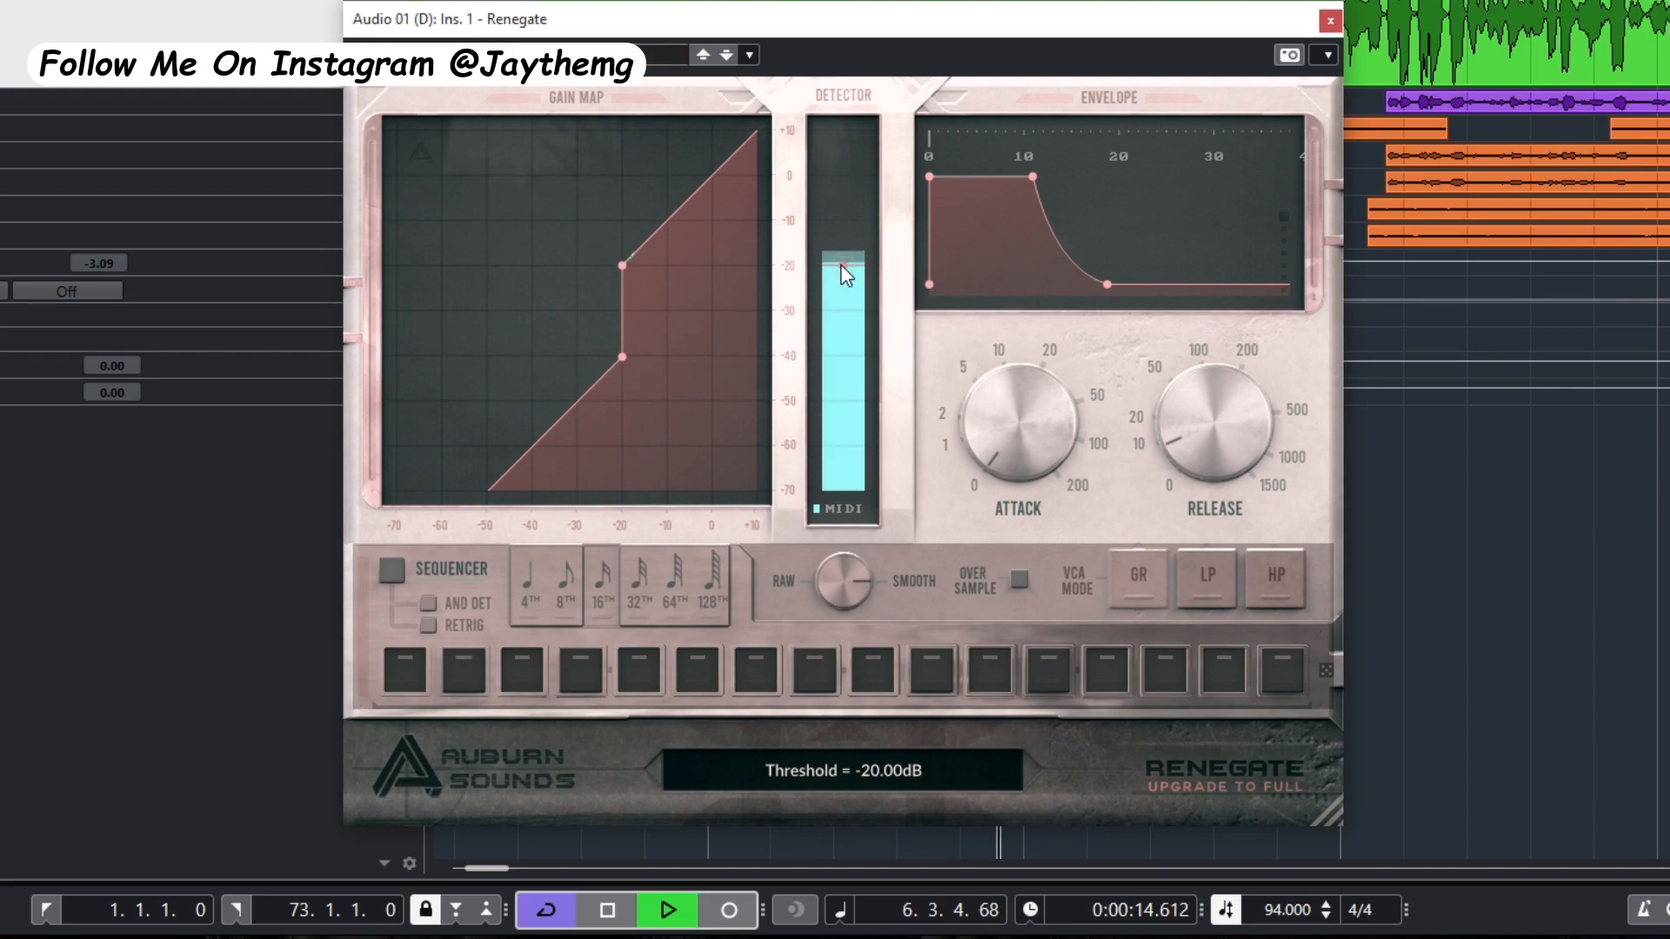
left_click_drag(842, 273, 844, 290)
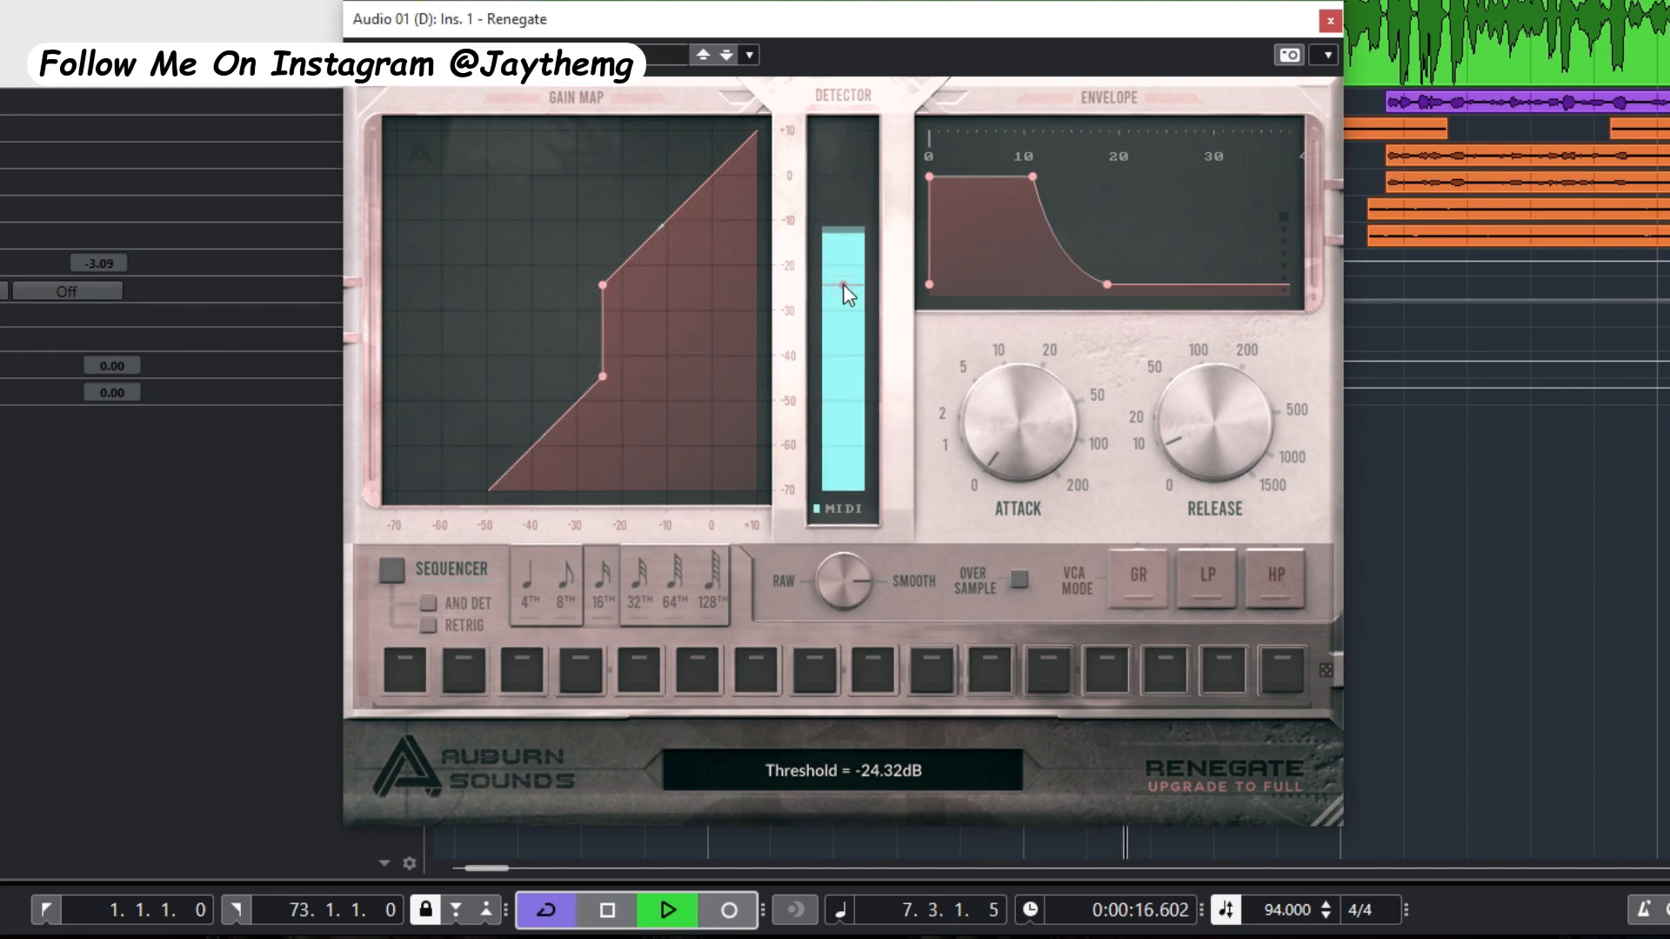